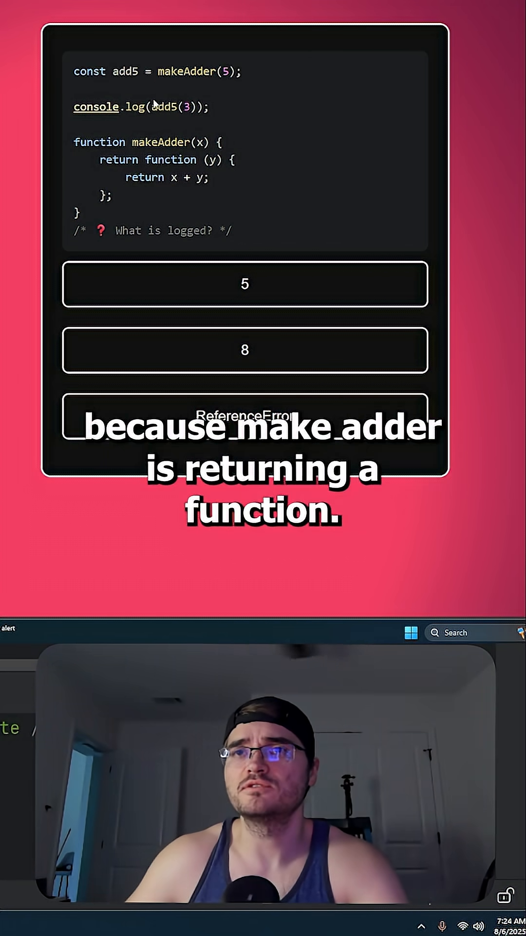
- Highlight the y in the returned sum, then answer the closure question with 8, marked correct with Next shown
{"action": "double_click", "coordinate": [198, 71]}
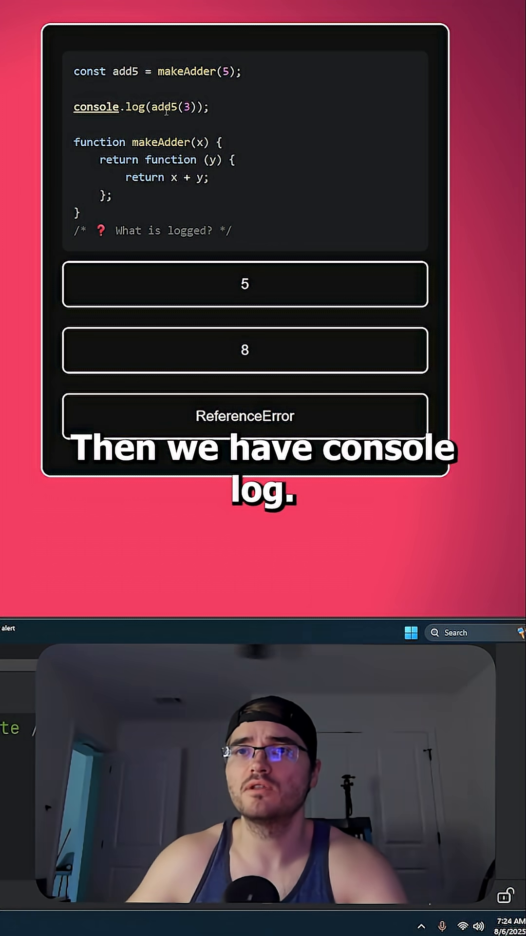
{"action": "double_click", "coordinate": [127, 71]}
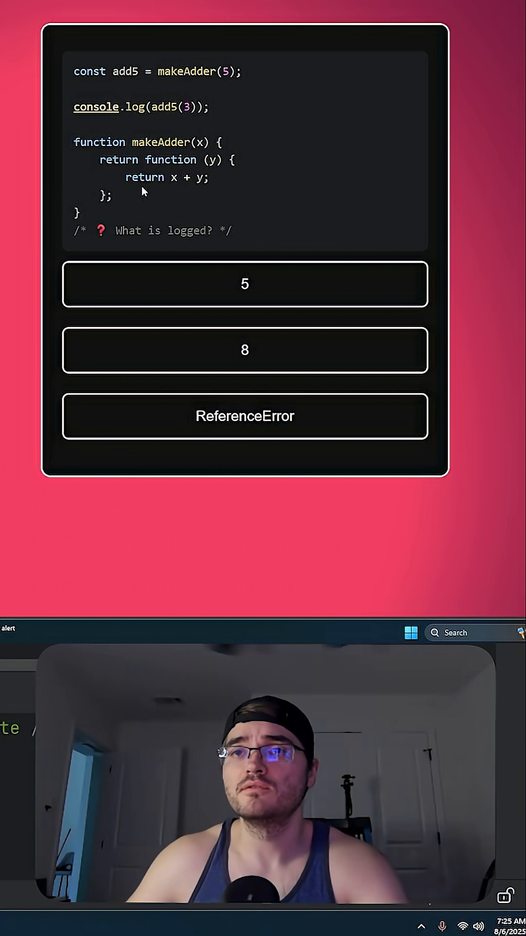
{"action": "left_click_drag", "start_coordinate": [148, 159], "coordinate": [209, 178]}
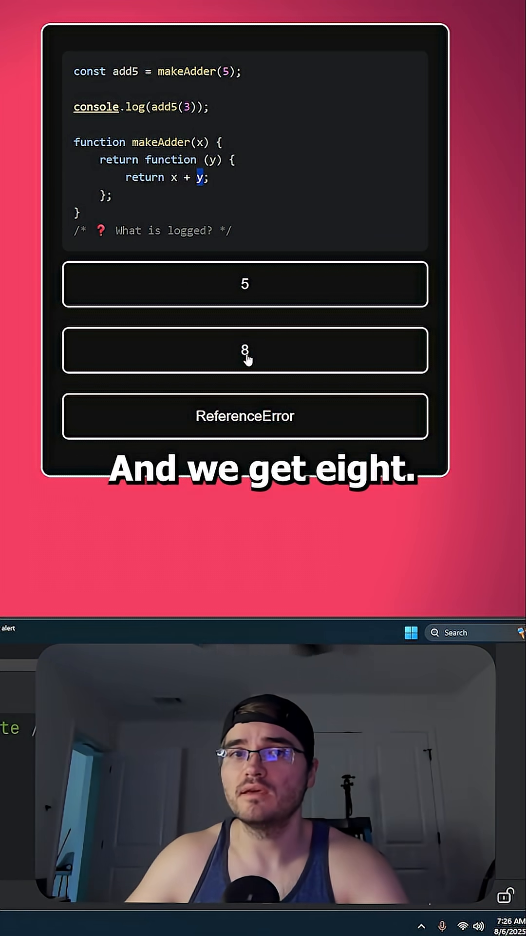
{"action": "left_click", "coordinate": [245, 350]}
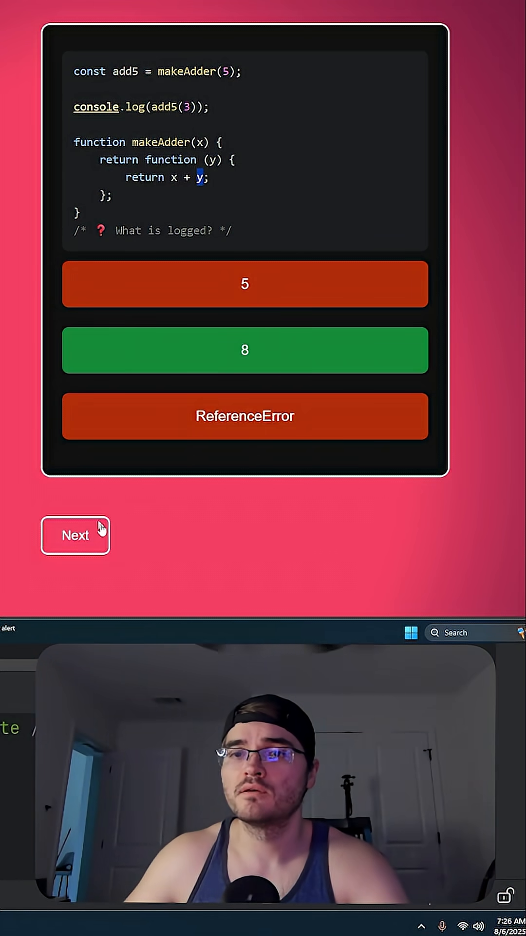